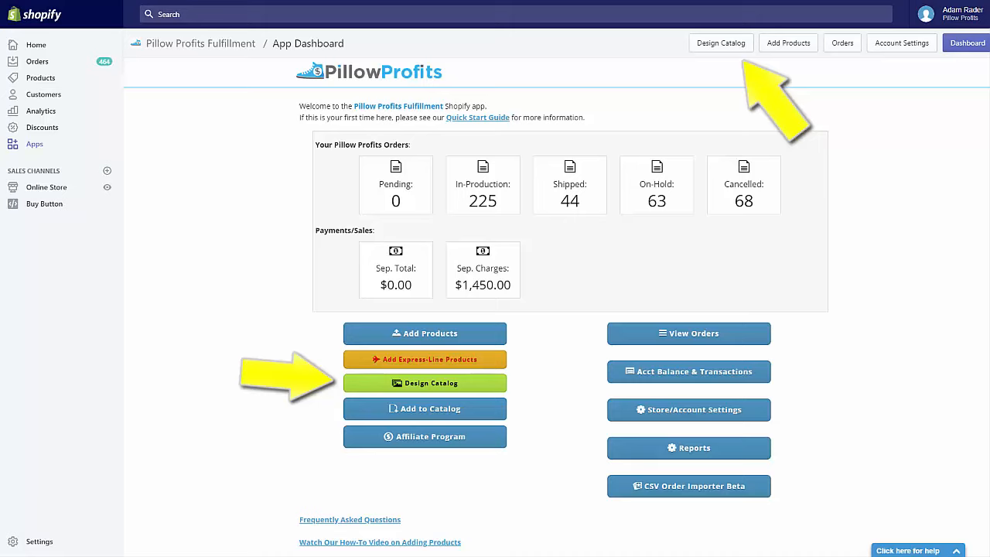
Open the Design Catalog from the Pillow Profits Fulfillment app dashboard
click(424, 383)
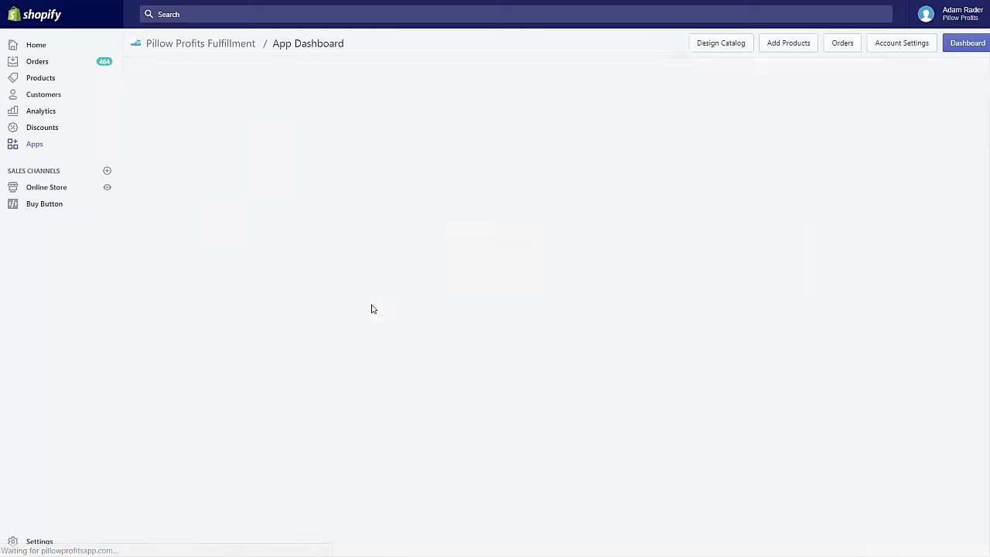
Let the Catalog Designs page load, listing car seat covers, hooded blankets and sneakers
click(720, 42)
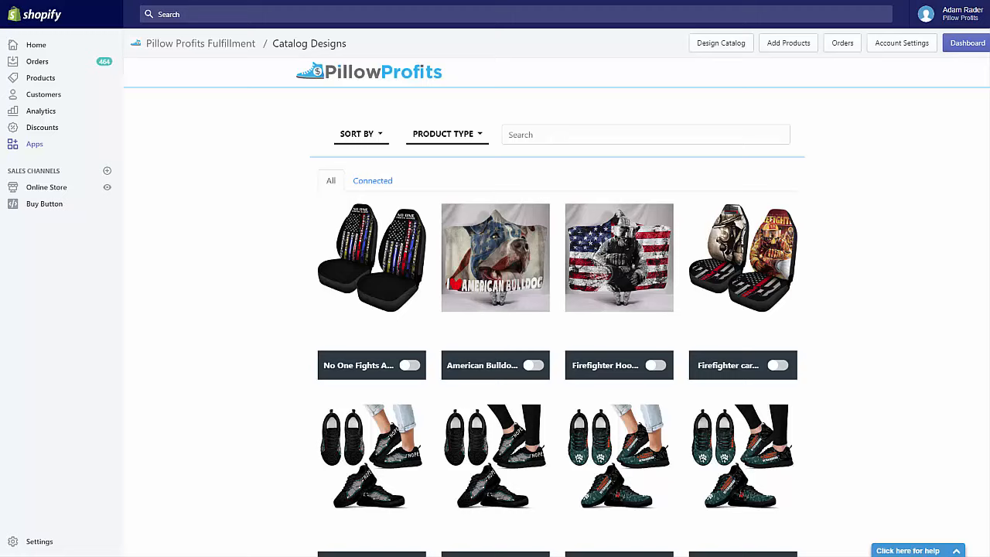
click(967, 42)
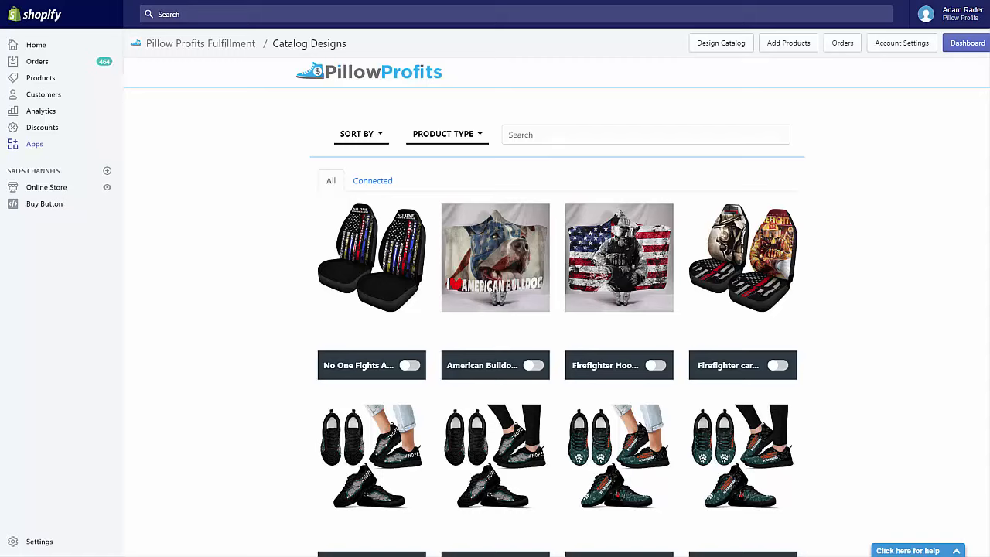
click(357, 134)
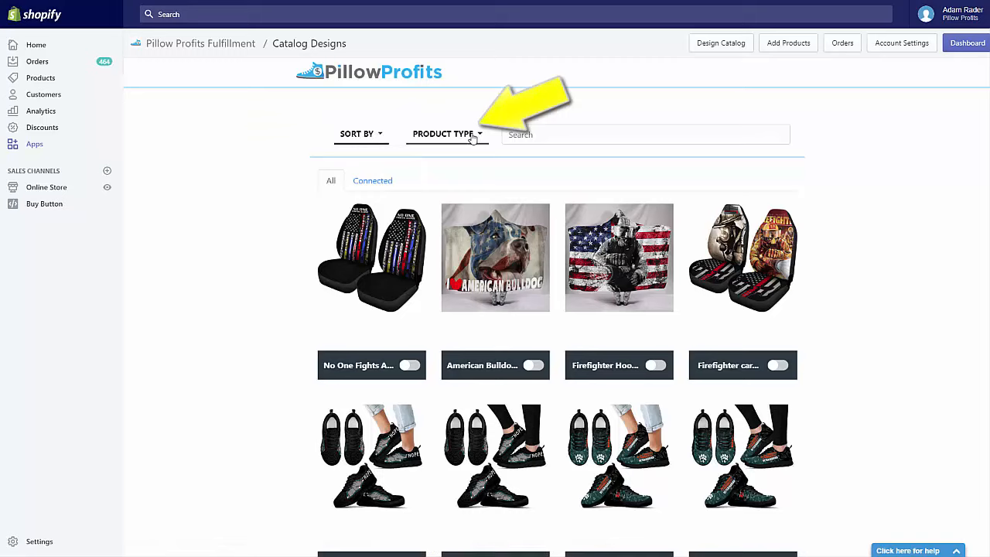
click(448, 134)
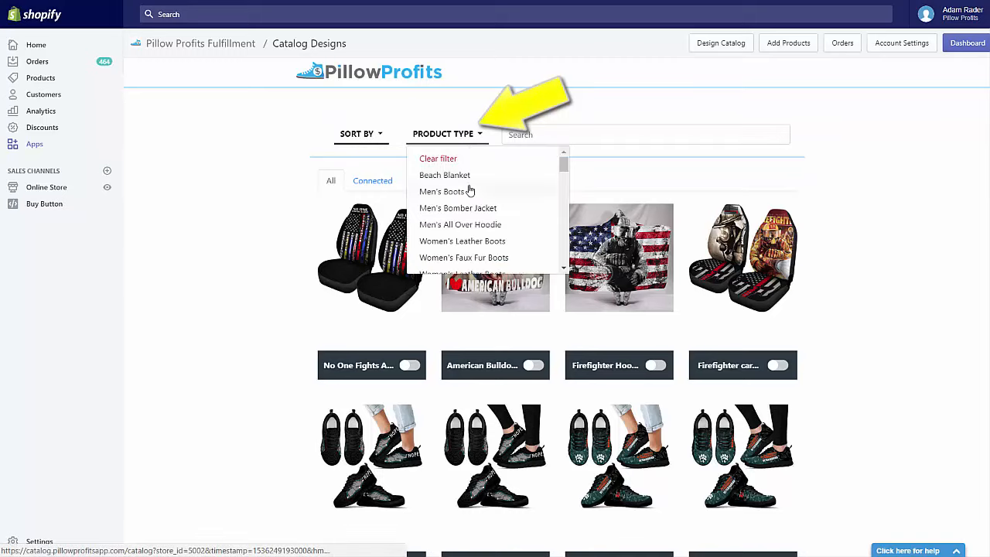
scroll(down, 3)
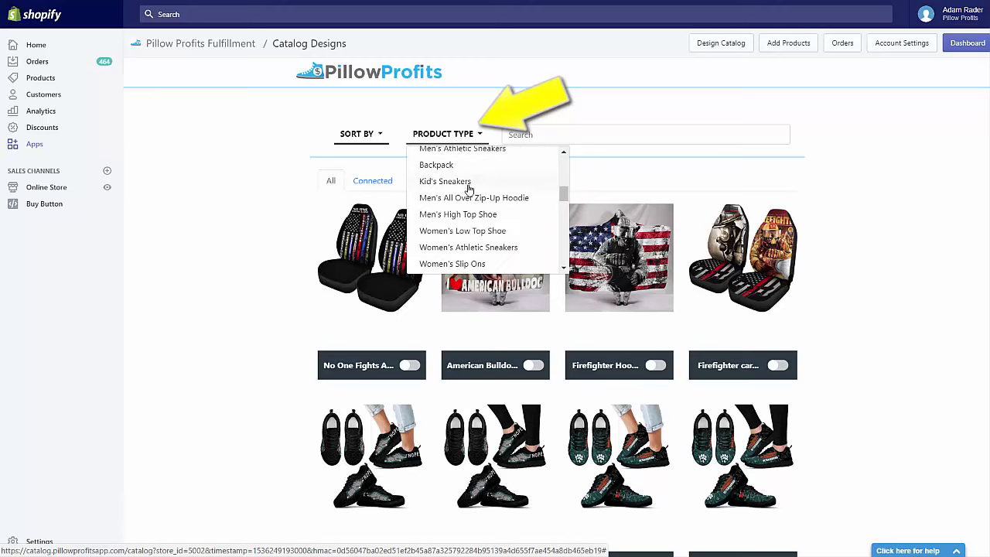
scroll(down, 3)
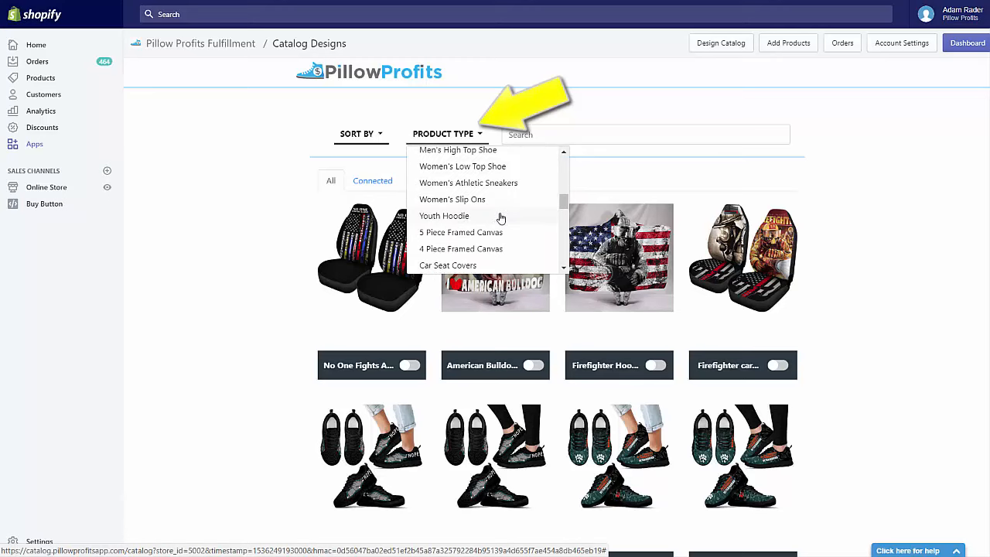
scroll(down, 3)
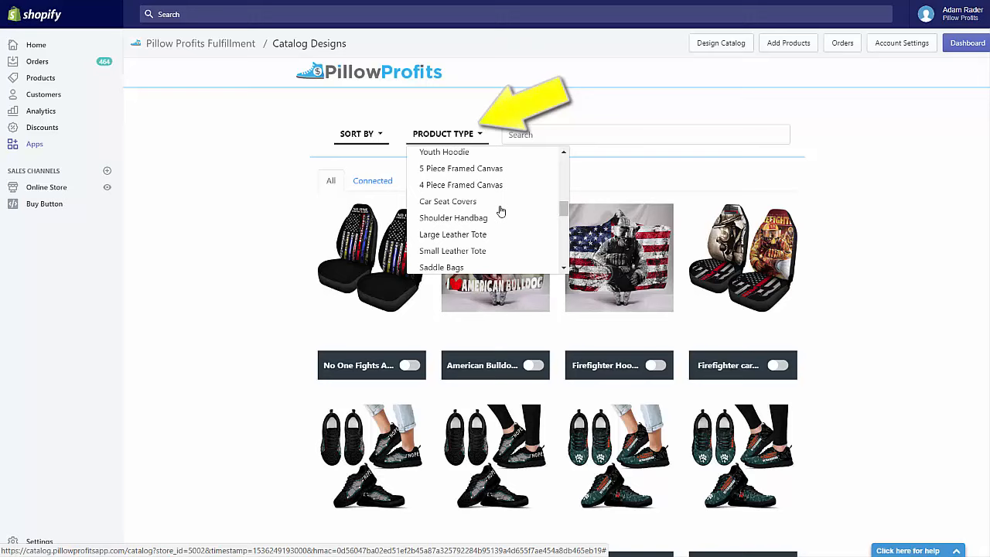
scroll(down, 3)
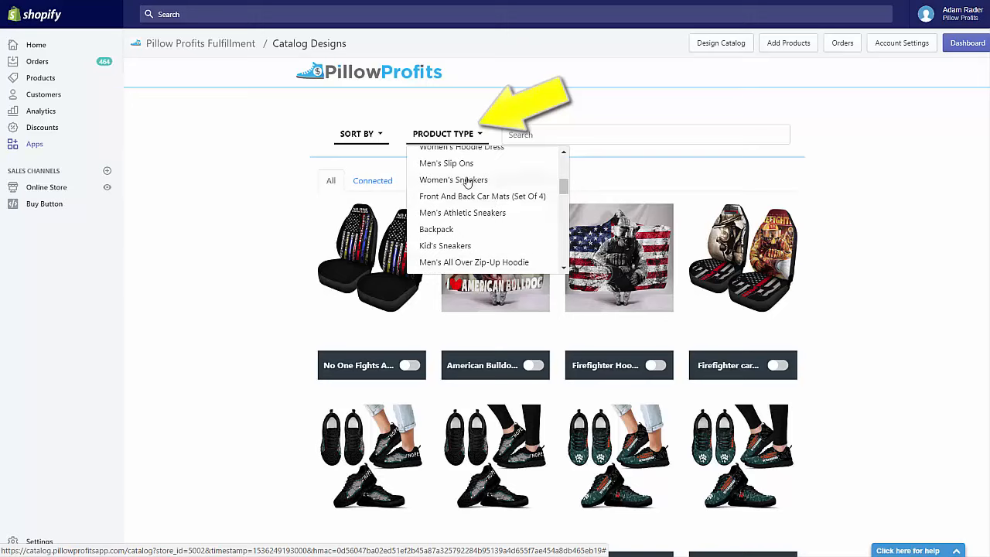
scroll(down, 3)
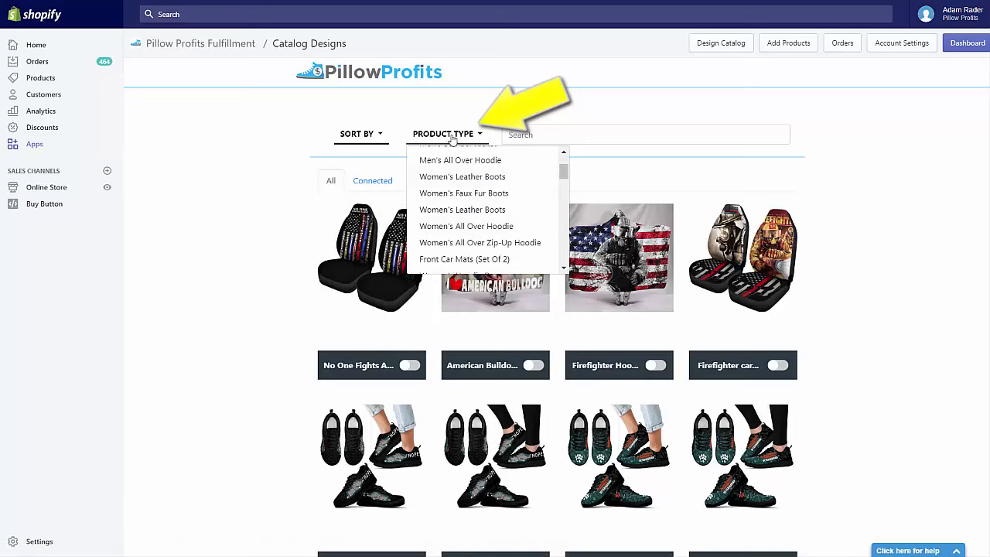
click(442, 134)
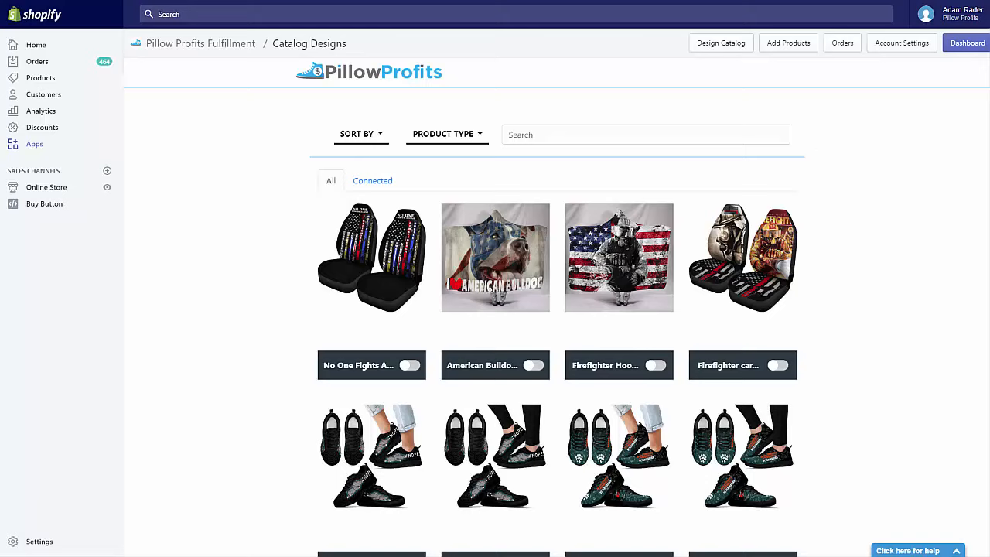
Scroll down the catalog to reach the red-striped Firefighter Sneakers card
scroll(down, 3)
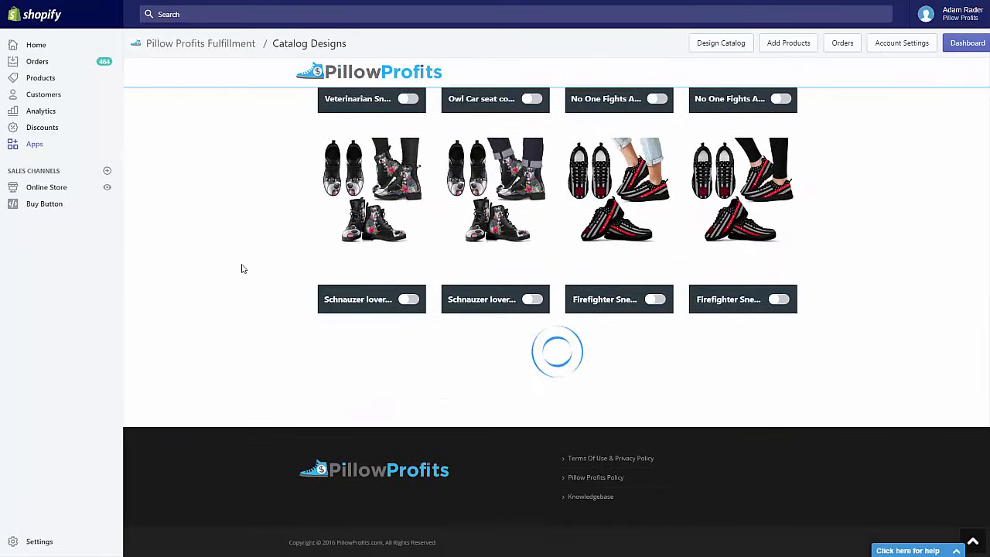
mouse_move(673, 257)
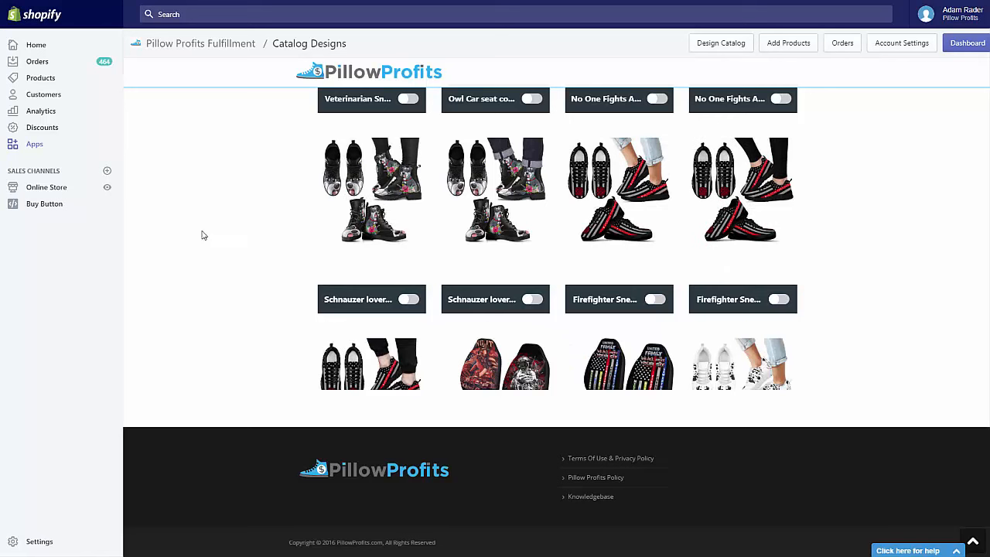
scroll(down, 3)
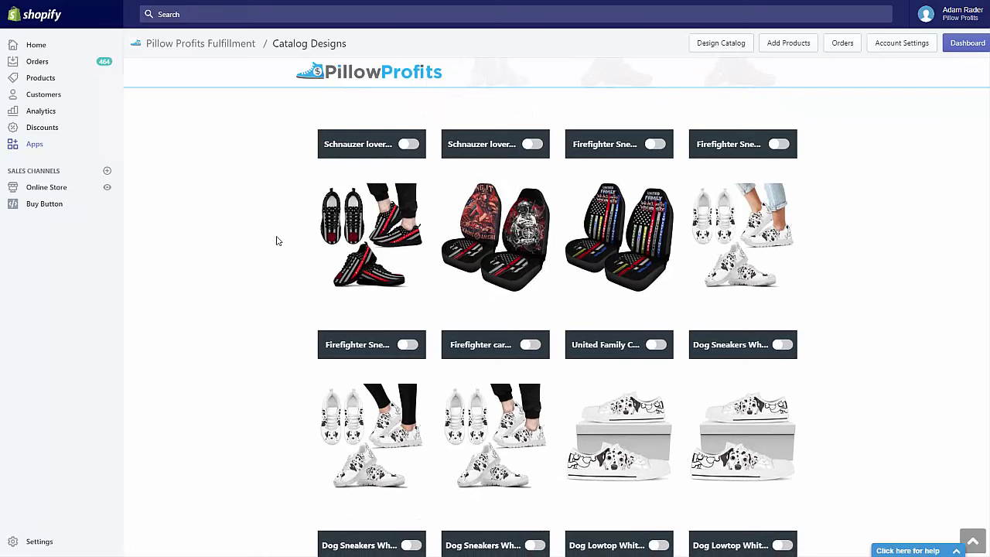
mouse_move(371, 236)
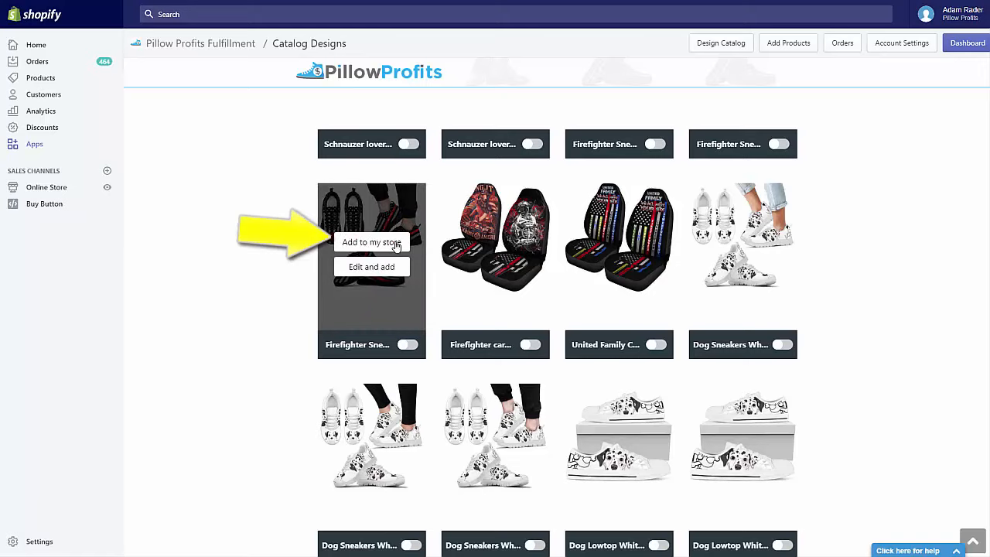
mouse_move(399, 228)
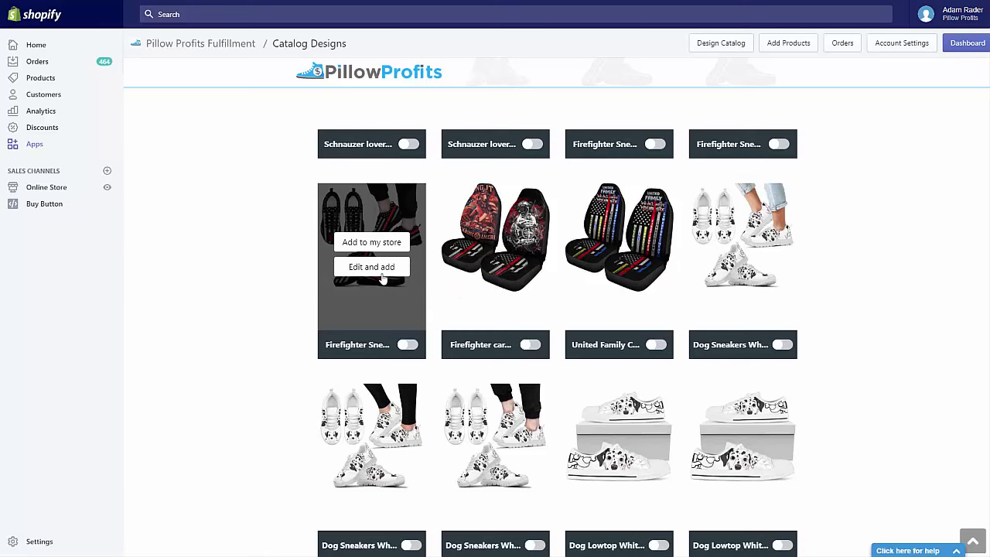
Open the Firefighter Sneakers configure form with its title, description and $59.95 price
click(372, 267)
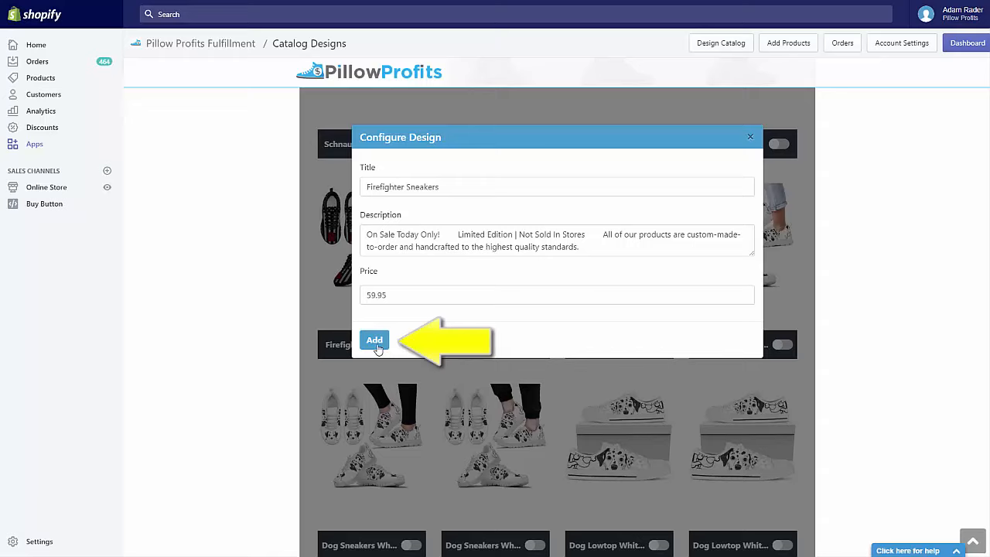
Add and switch on Firefighter Sneakers, then show the catalog's Connected designs
click(375, 340)
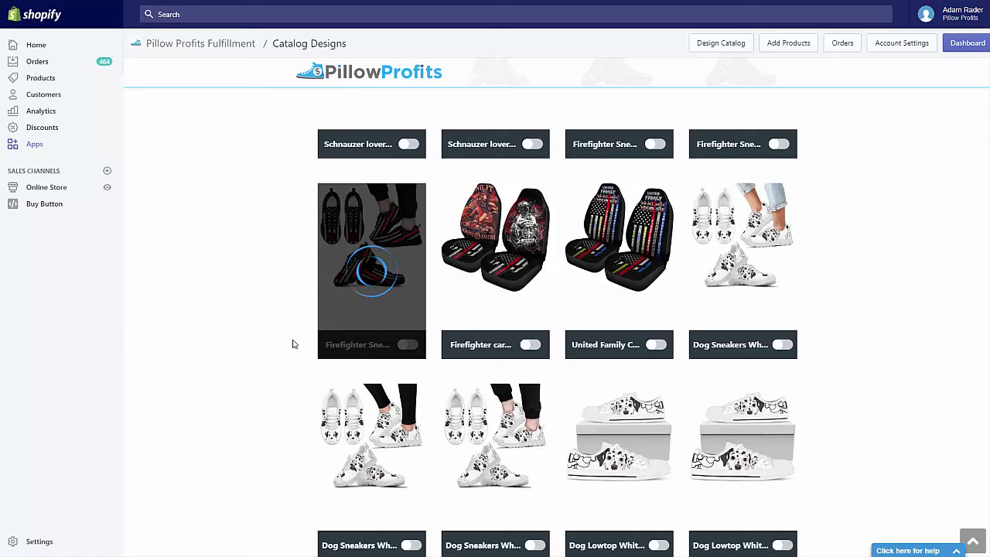
click(407, 344)
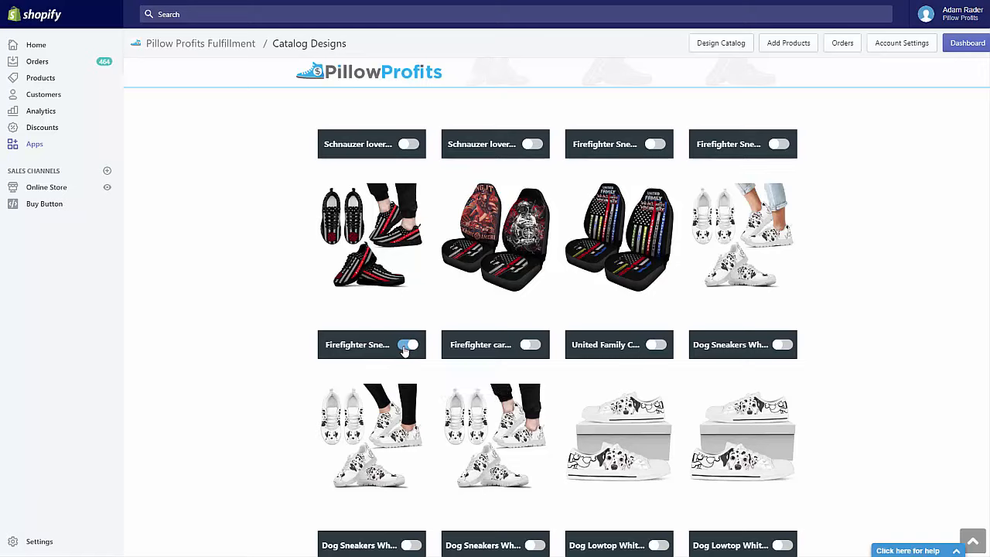
click(407, 344)
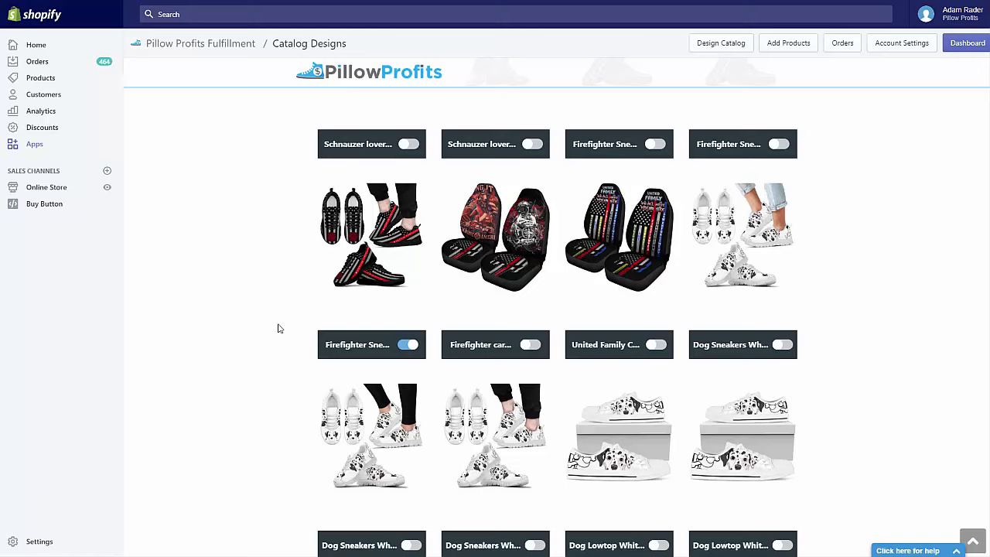
scroll(up, 3)
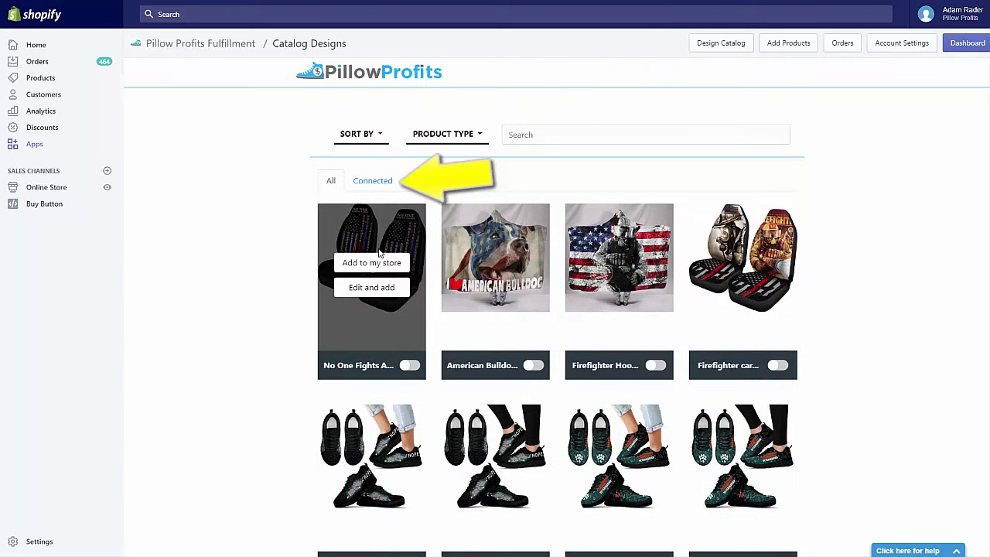
click(372, 181)
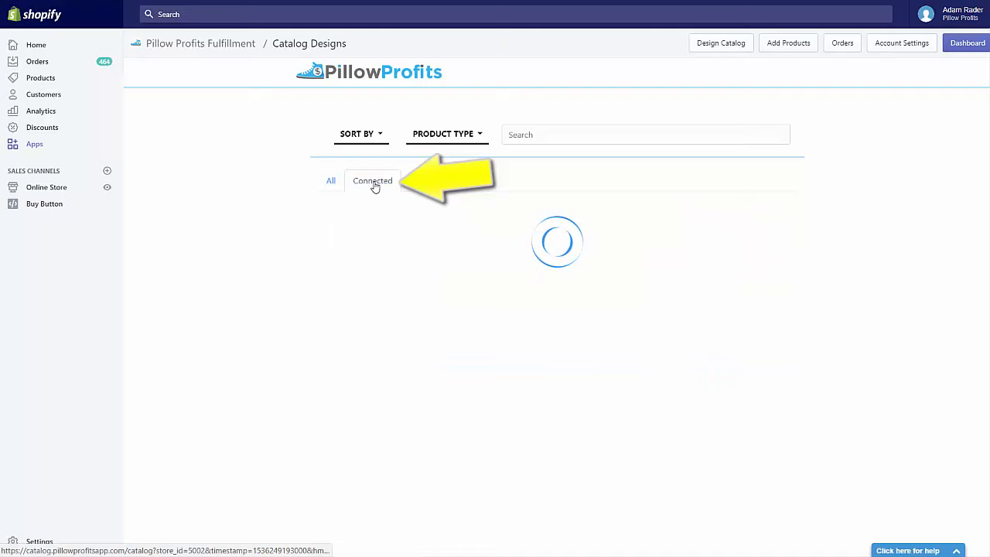
Check Firefighter Sneakers is listed under Connected with Republish, then return to All designs
click(372, 180)
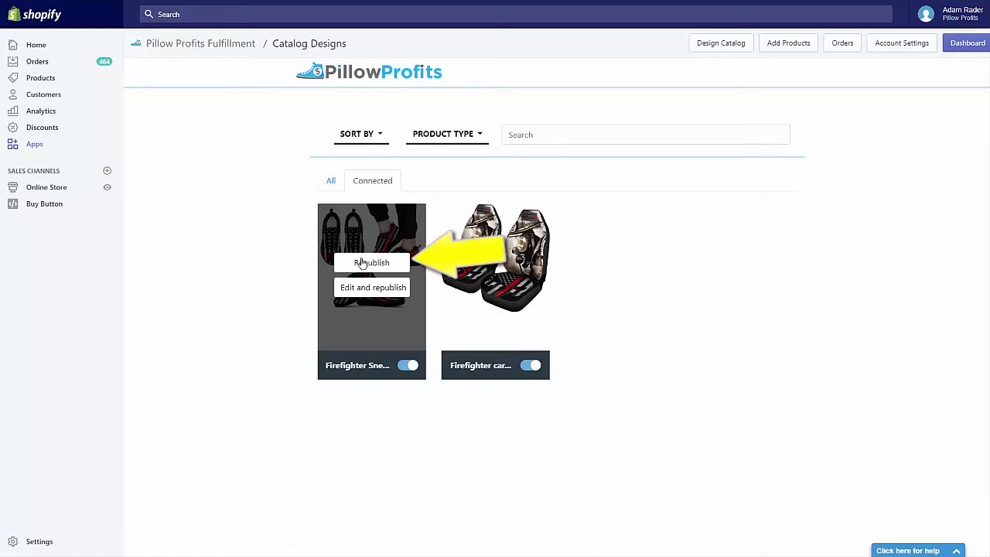
mouse_move(346, 234)
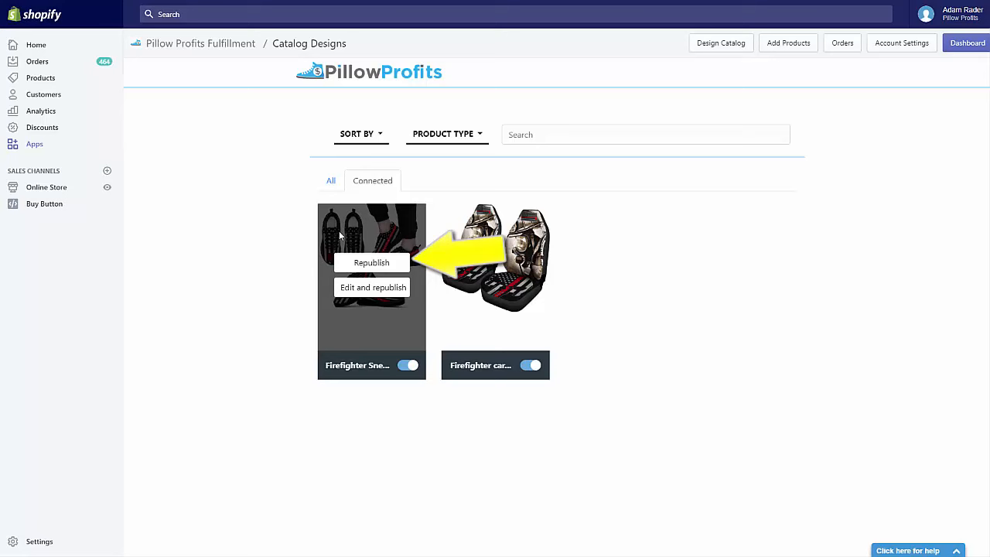
click(331, 180)
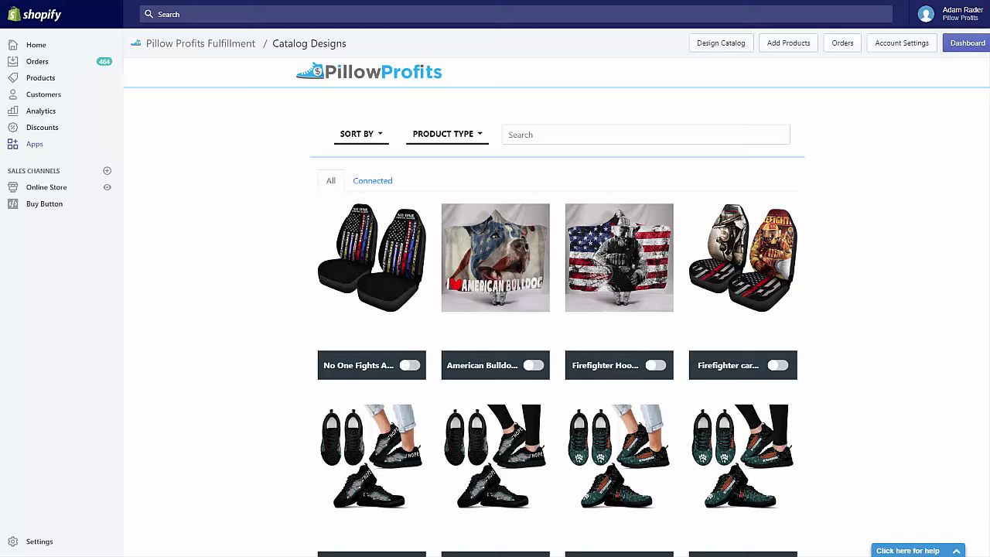
scroll(down, 3)
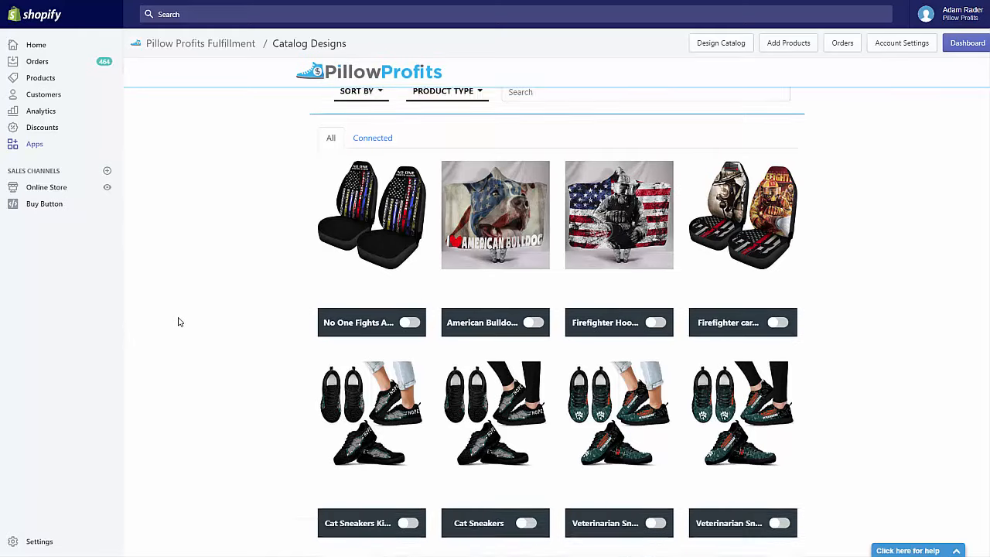
scroll(down, 3)
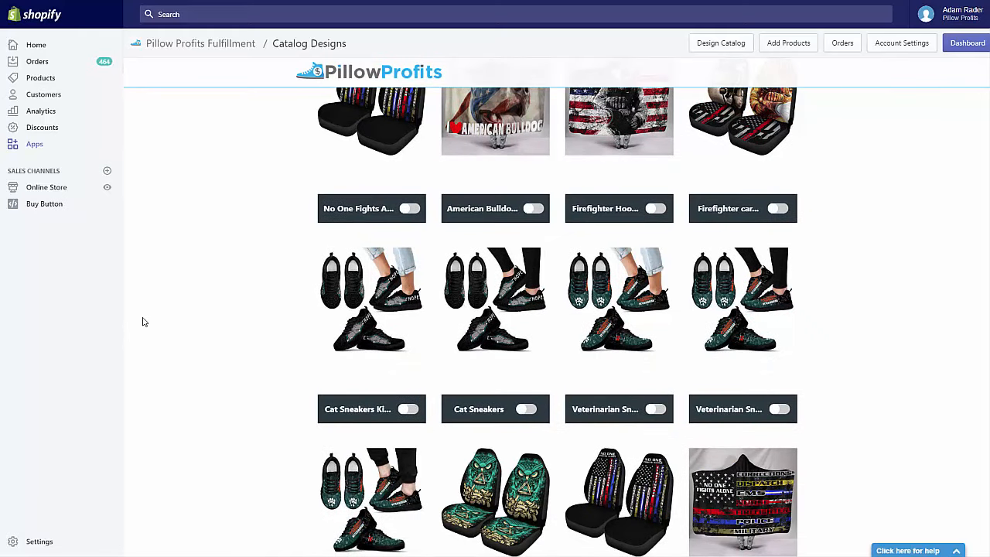
mouse_move(522, 404)
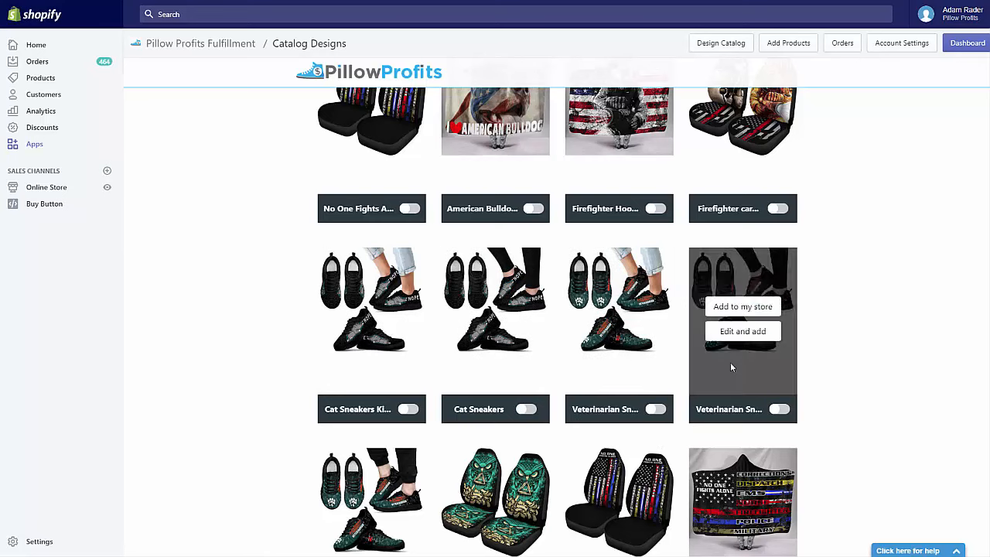
mouse_move(113, 328)
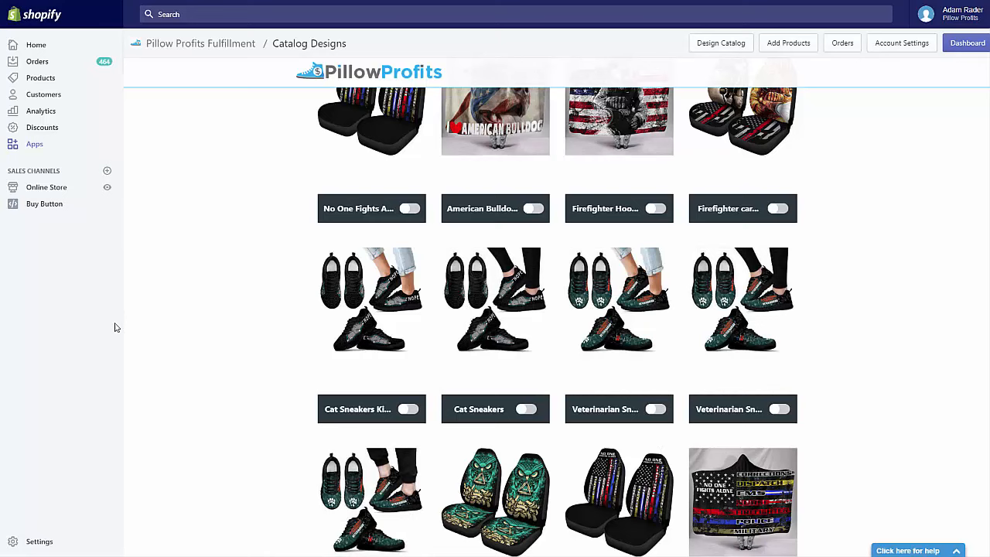
mouse_move(109, 288)
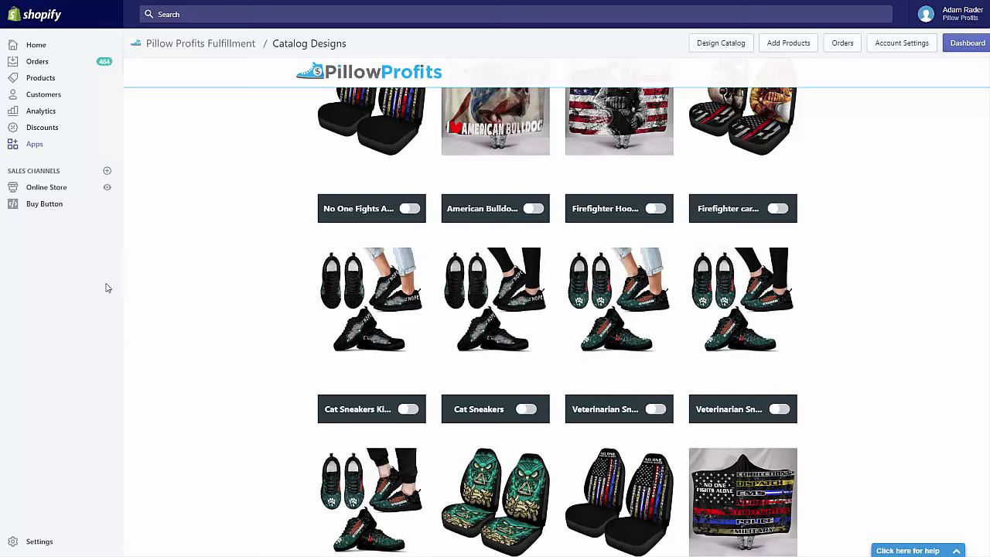
mouse_move(198, 217)
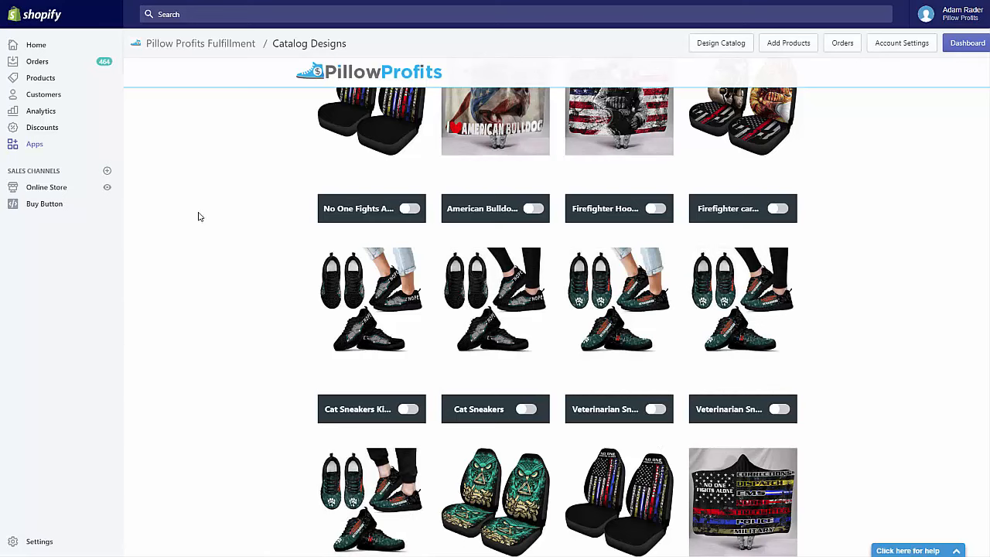
mouse_move(185, 234)
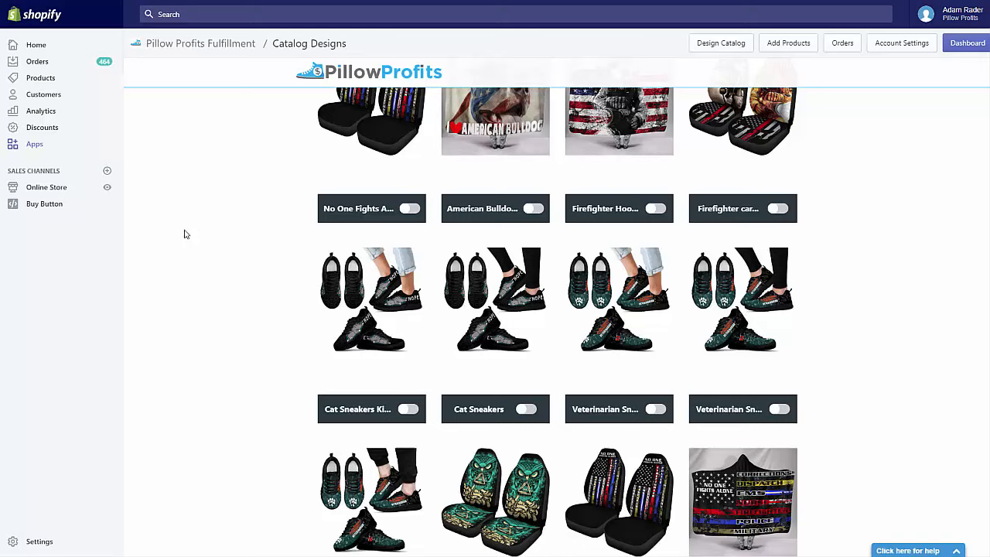
mouse_move(174, 235)
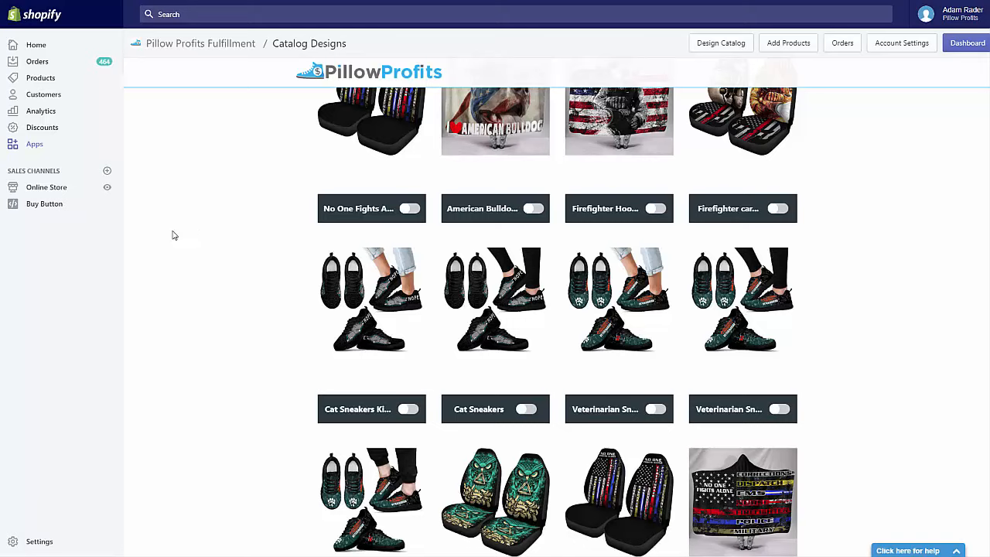
mouse_move(371, 301)
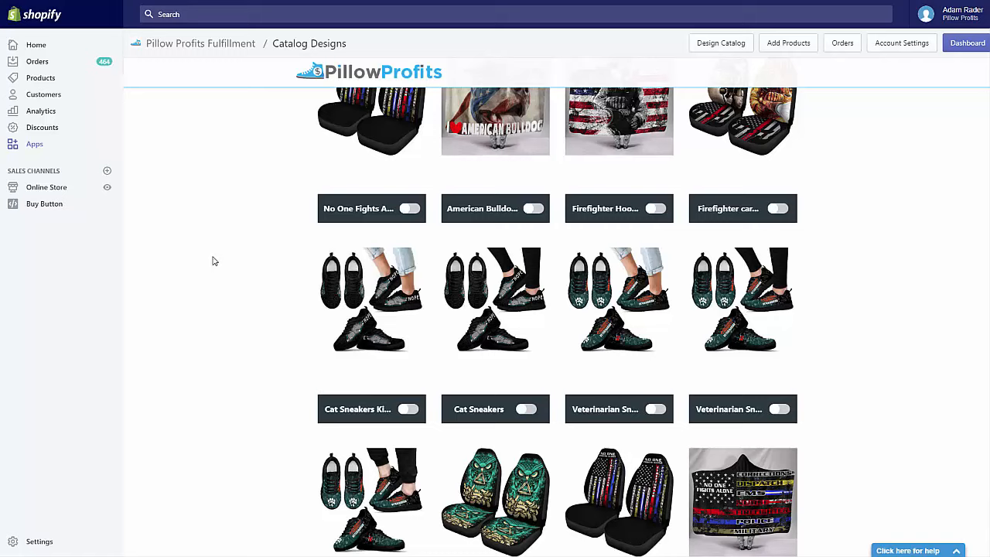
mouse_move(213, 262)
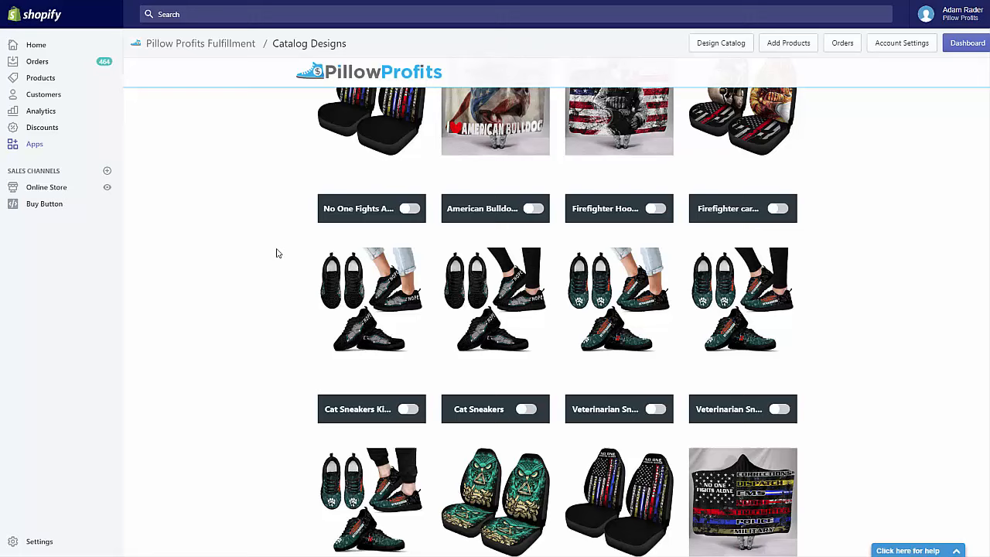
mouse_move(273, 254)
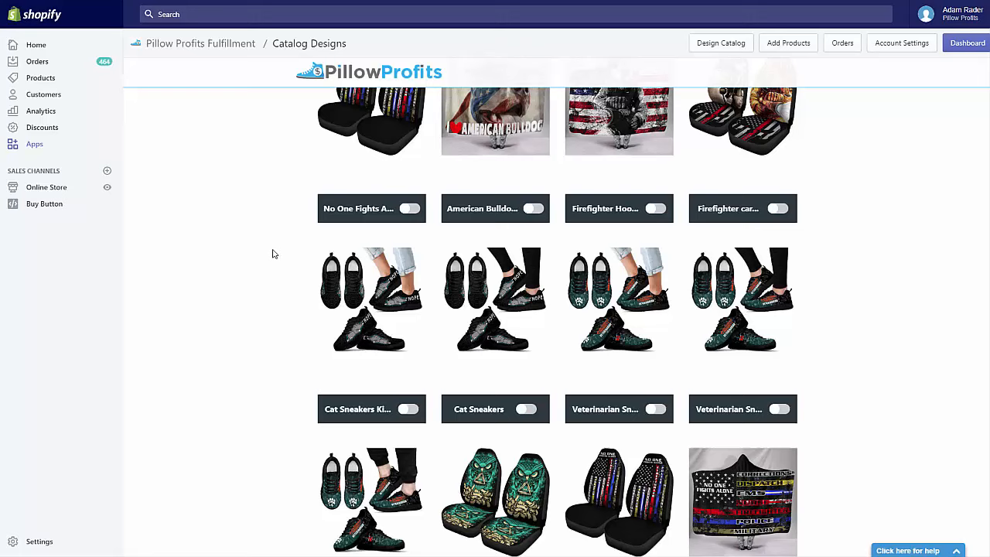
mouse_move(266, 249)
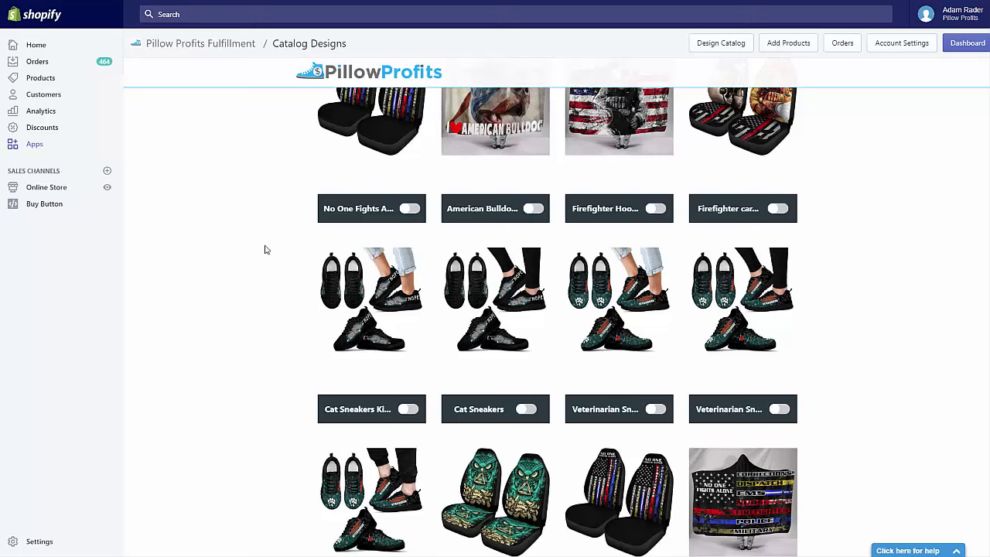
mouse_move(238, 373)
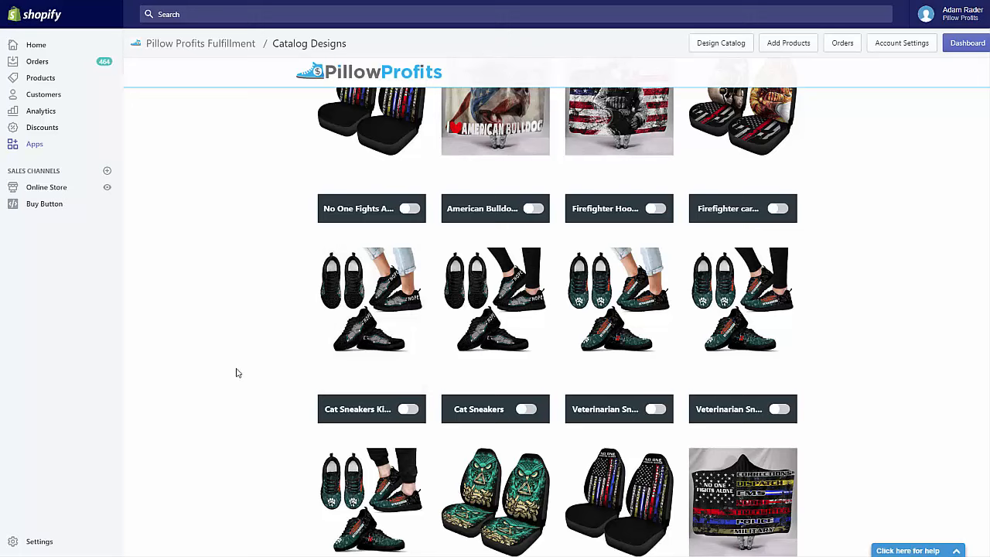
mouse_move(235, 372)
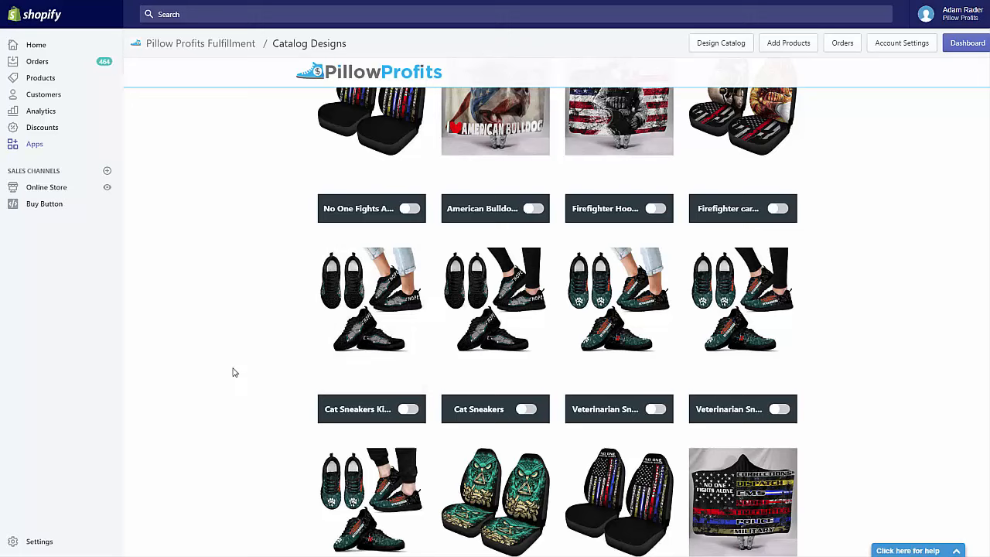